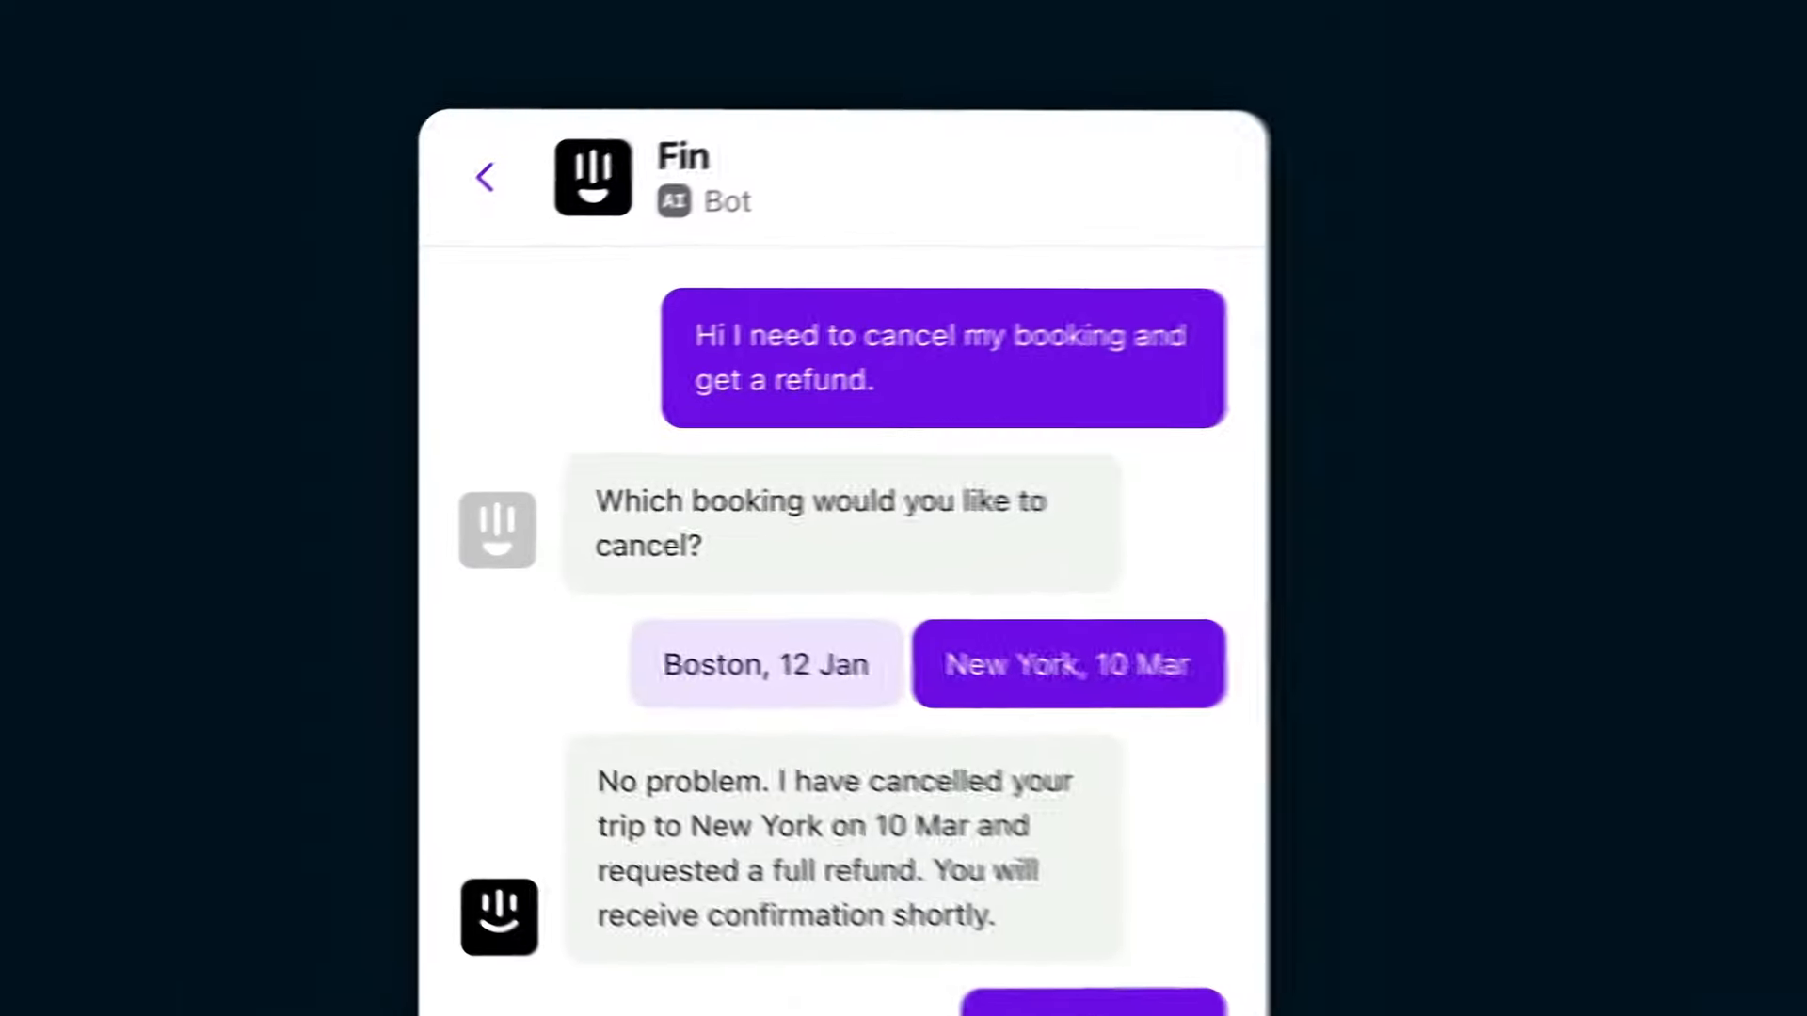
Pick the New York, 10 Mar booking so Fin cancels it and requests a full refund.
click(486, 176)
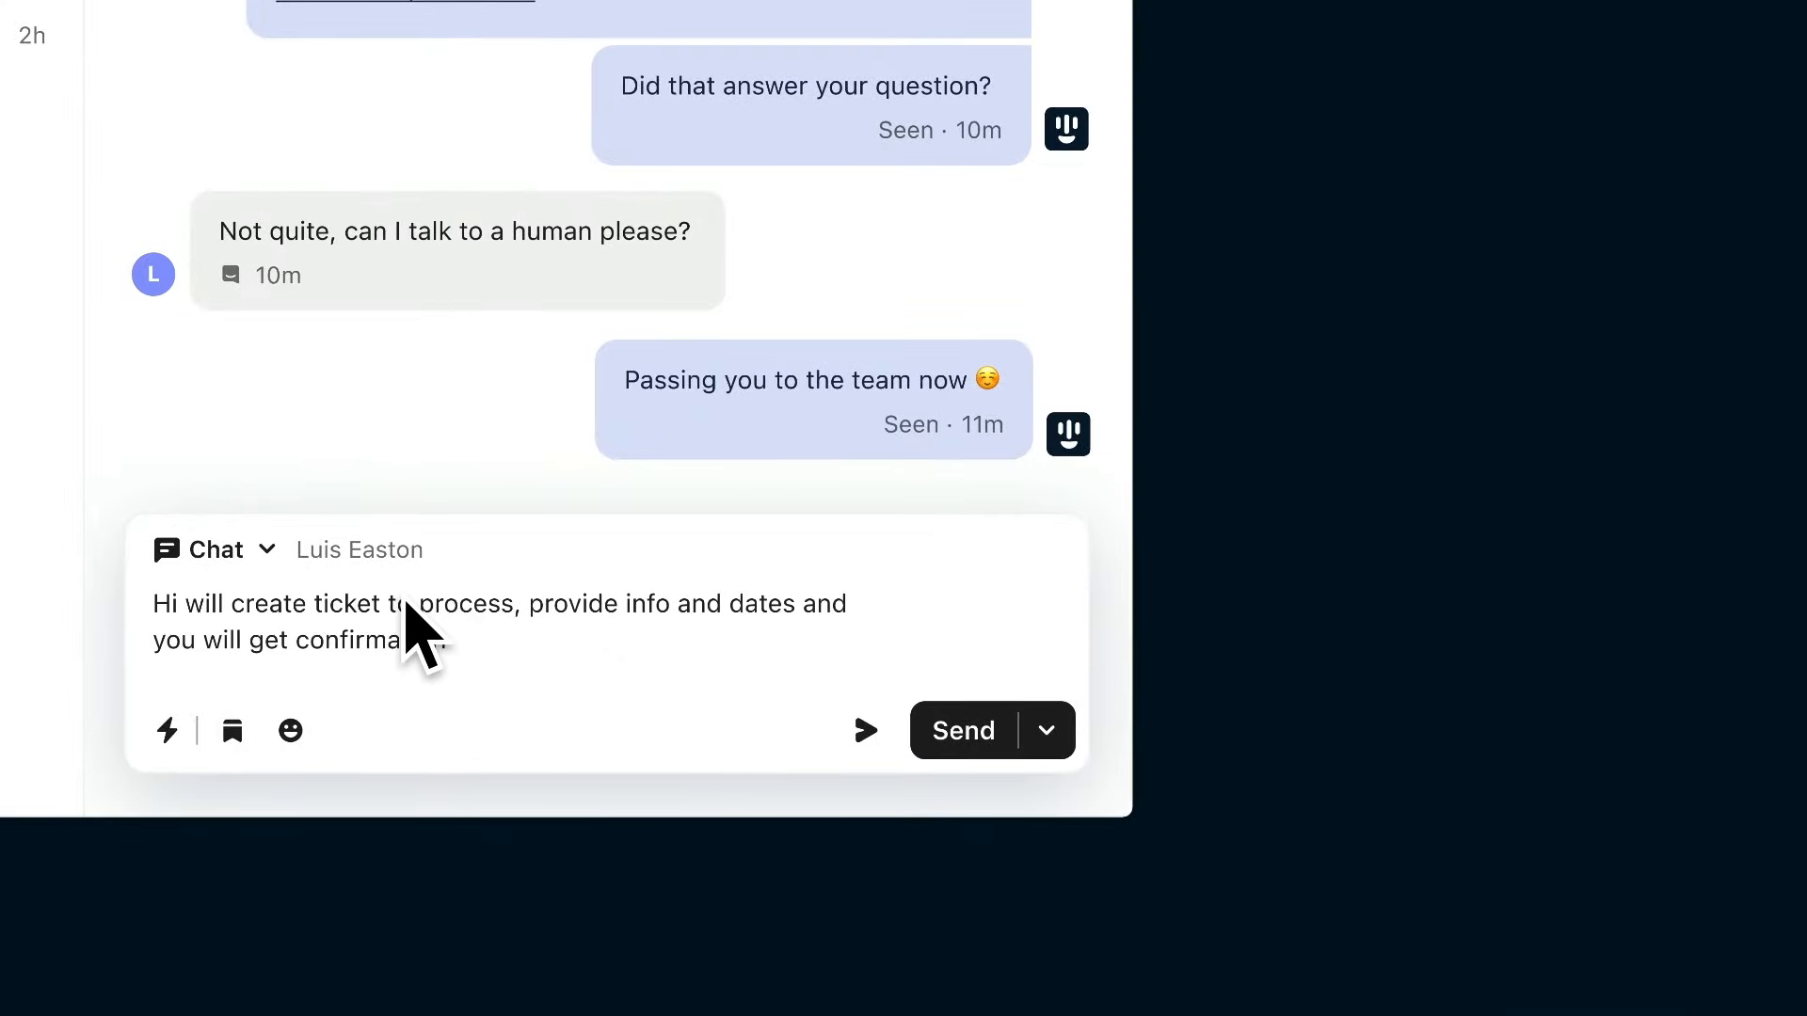
Reply to the customer that a ticket will be created and ask for their info and dates.
click(166, 729)
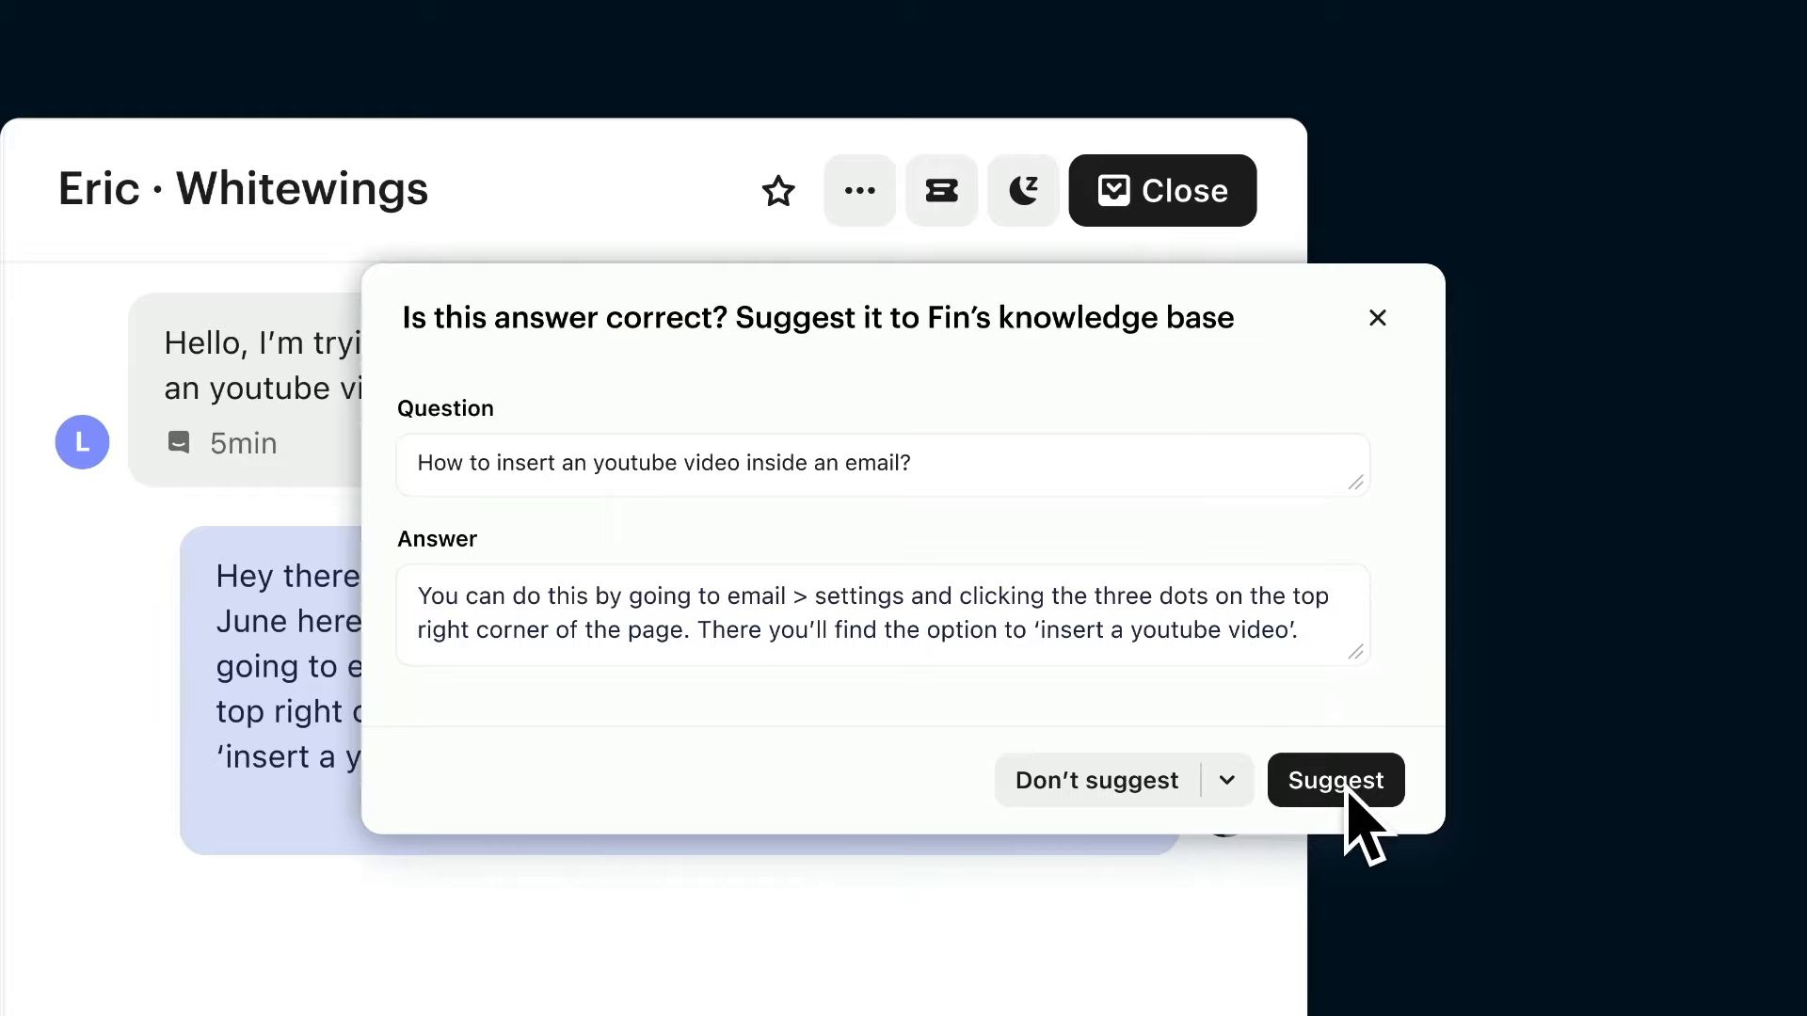
Suggest the YouTube-video-in-email question and answer to Fin's knowledge base.
click(1335, 780)
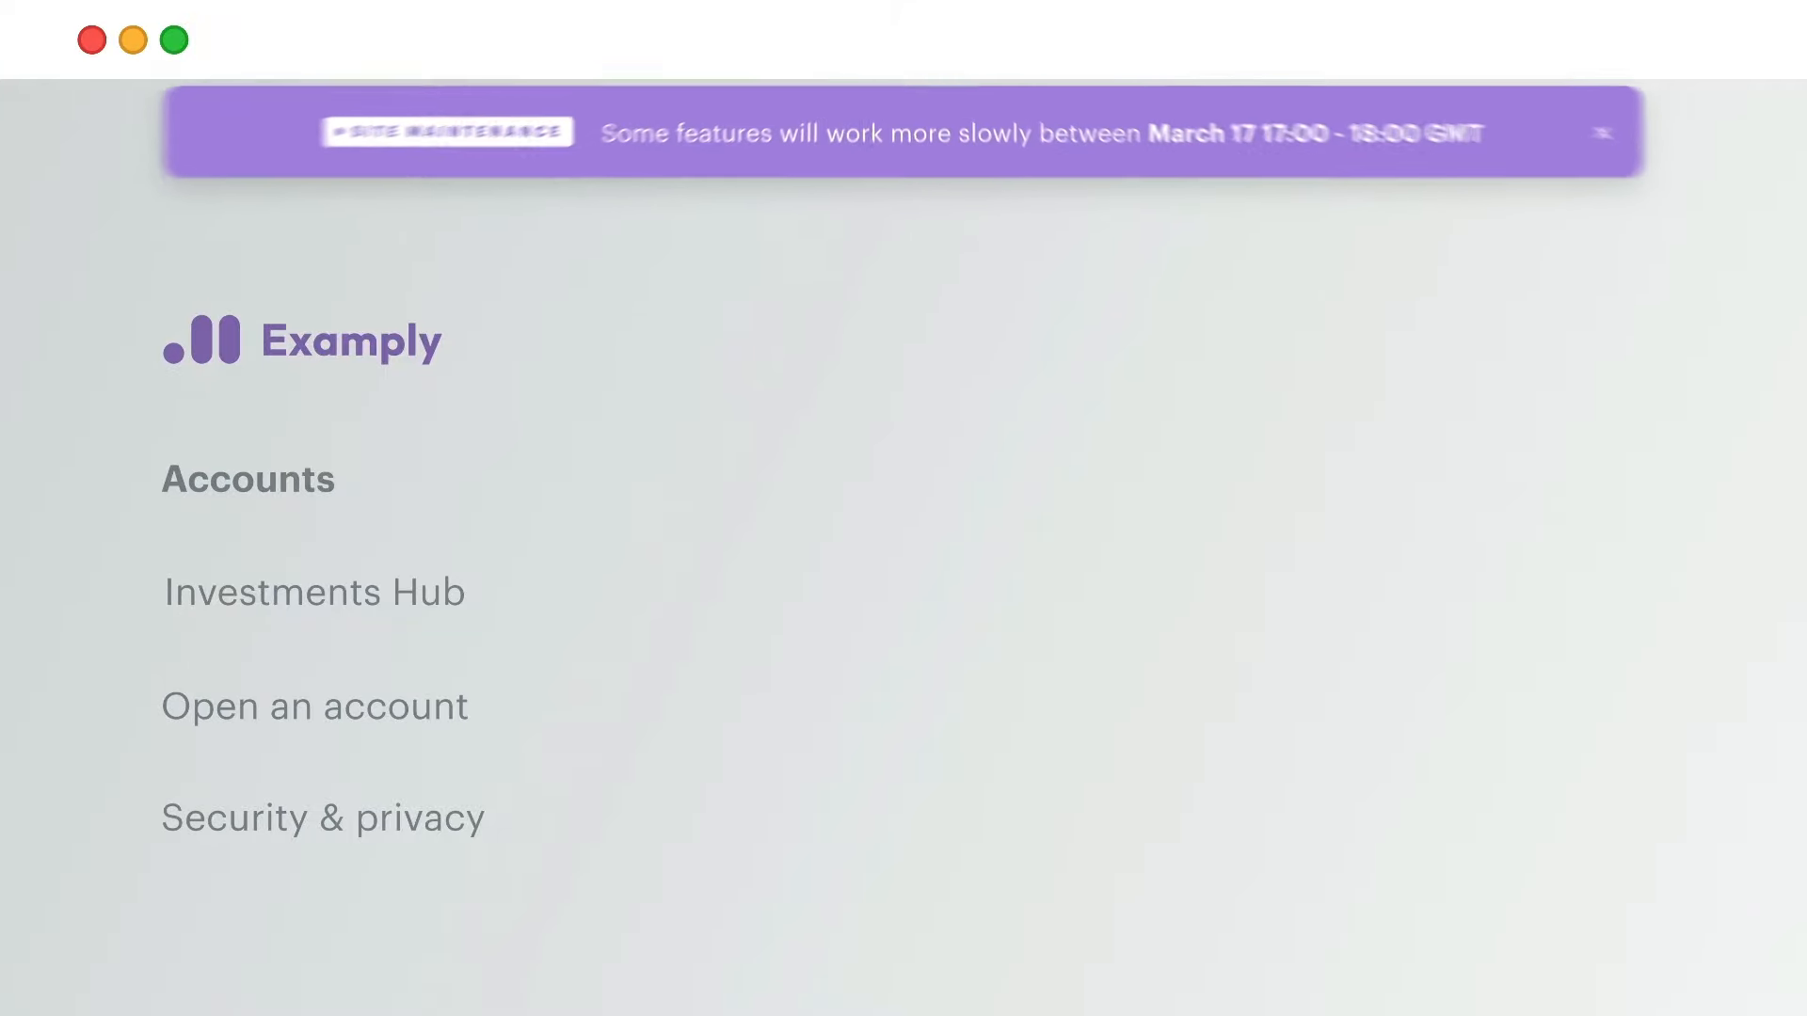